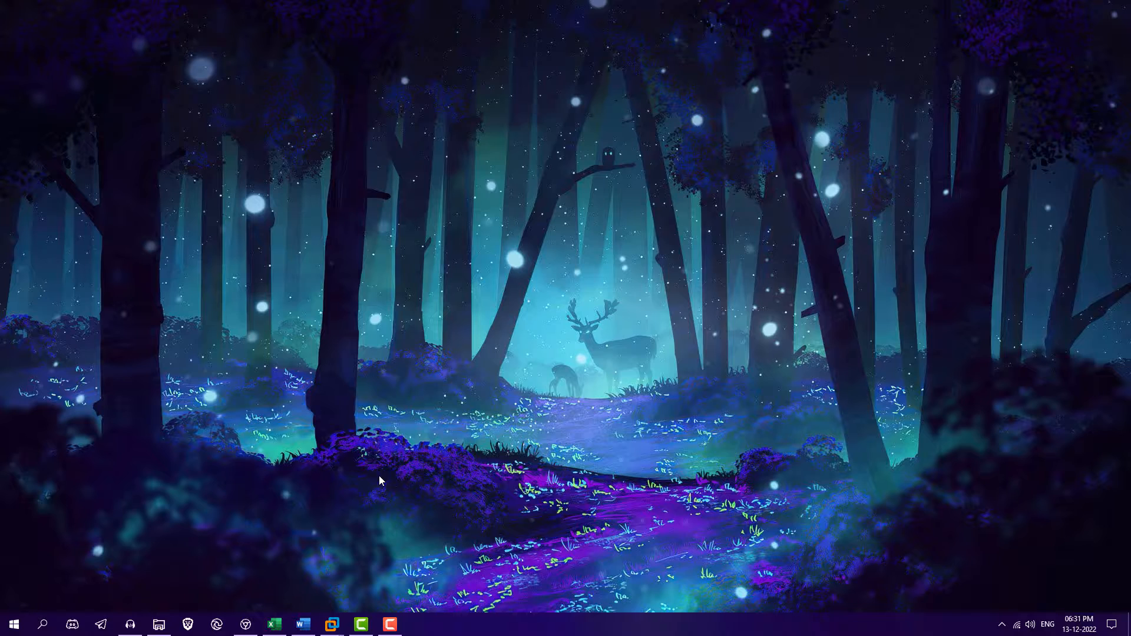
{"action": "mouse_move", "coordinate": [326, 532]}
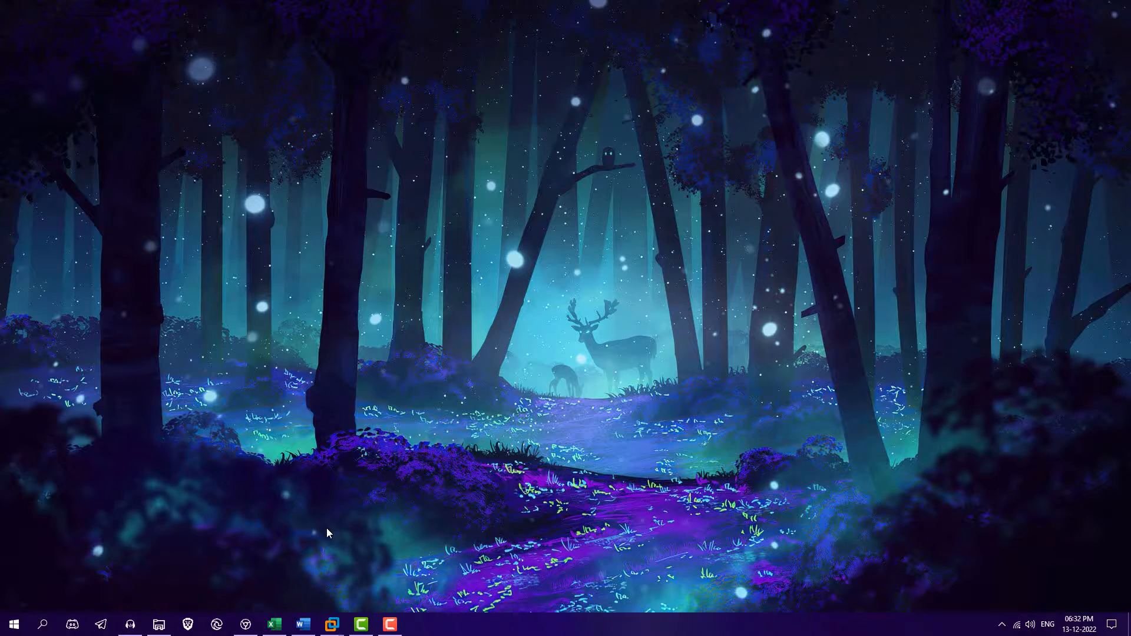
Step: Bring up the laptop power button article in Chrome and scroll to its body text
{"action": "left_click", "coordinate": [217, 624]}
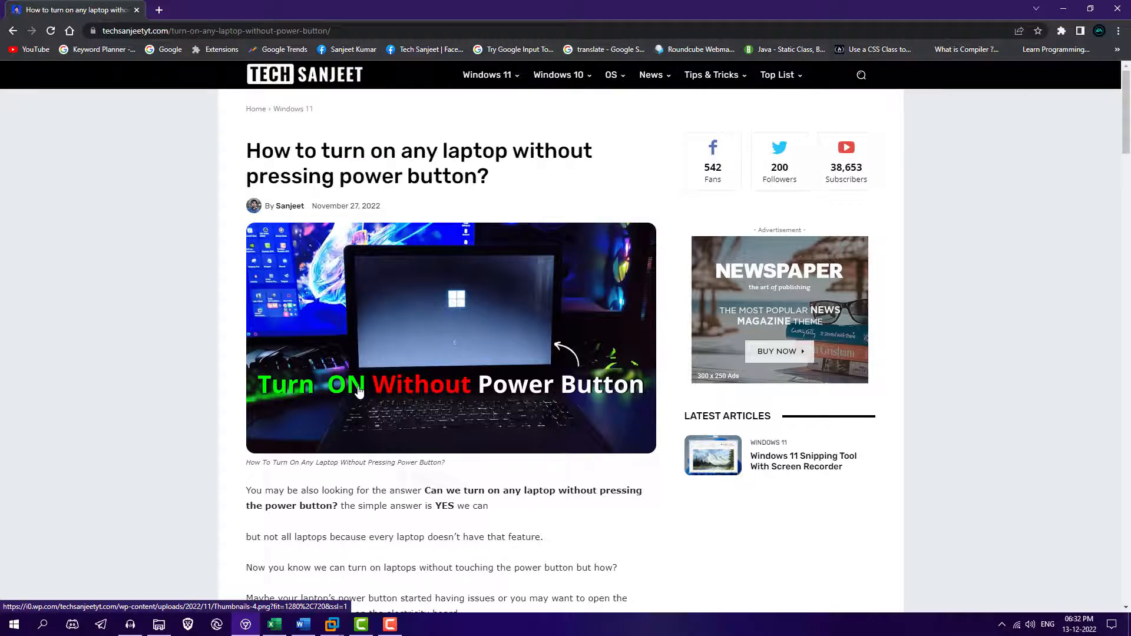
{"action": "scroll", "scroll_direction": "down", "scroll_amount": 3}
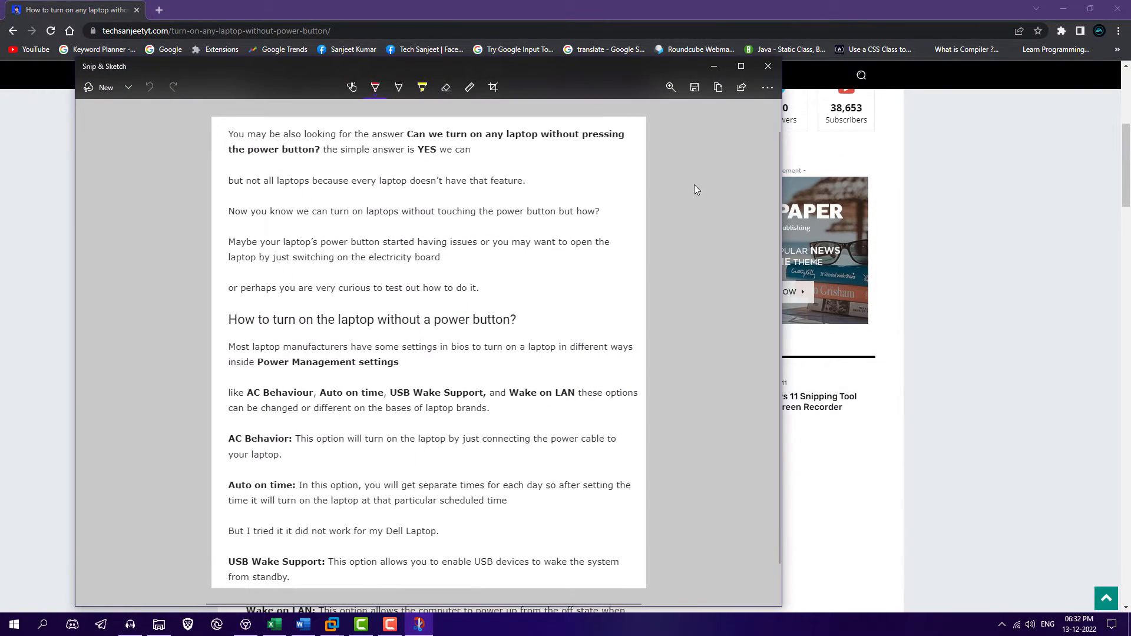
{"action": "left_click", "coordinate": [692, 87]}
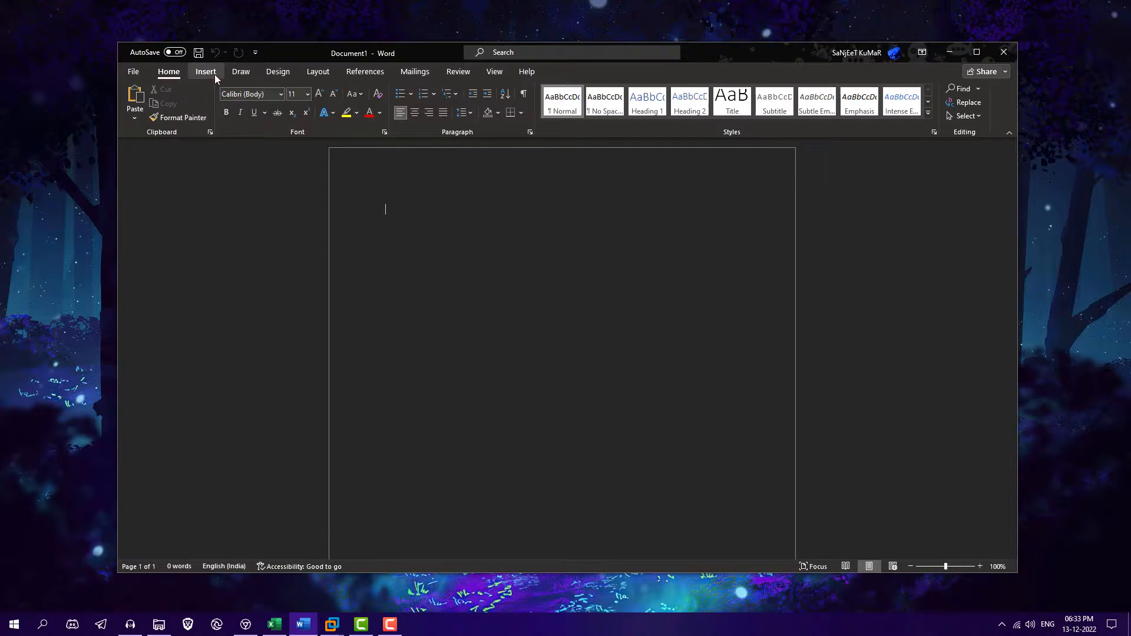
Step: Save a copy of the blank document to the Desktop as Doc1 in PDF format
{"action": "left_click", "coordinate": [205, 72]}
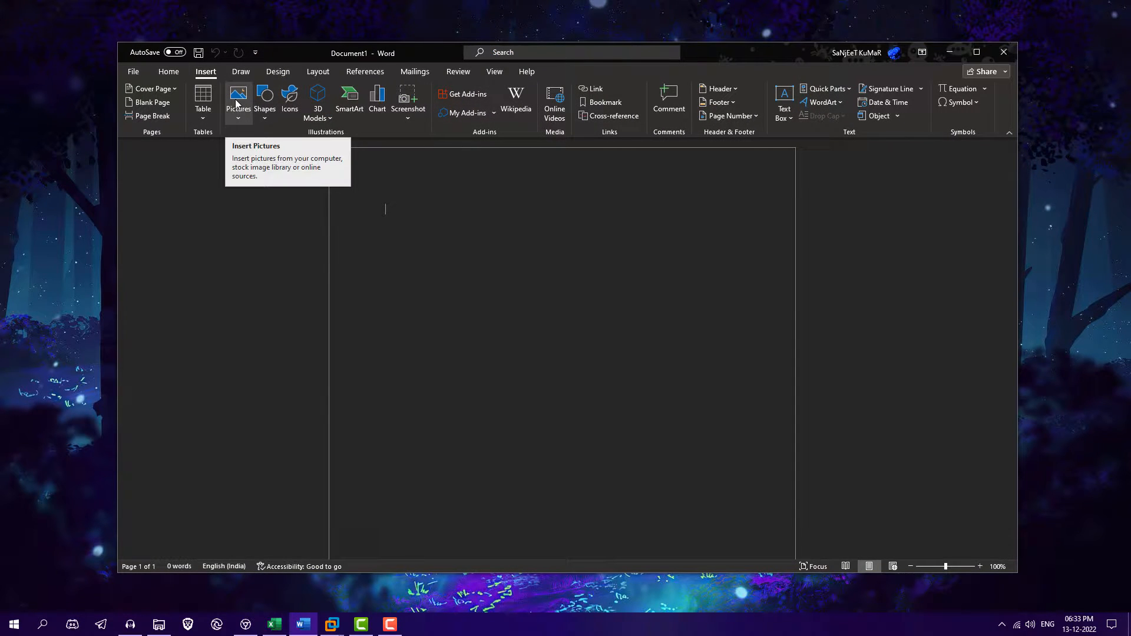
{"action": "left_click", "coordinate": [238, 98]}
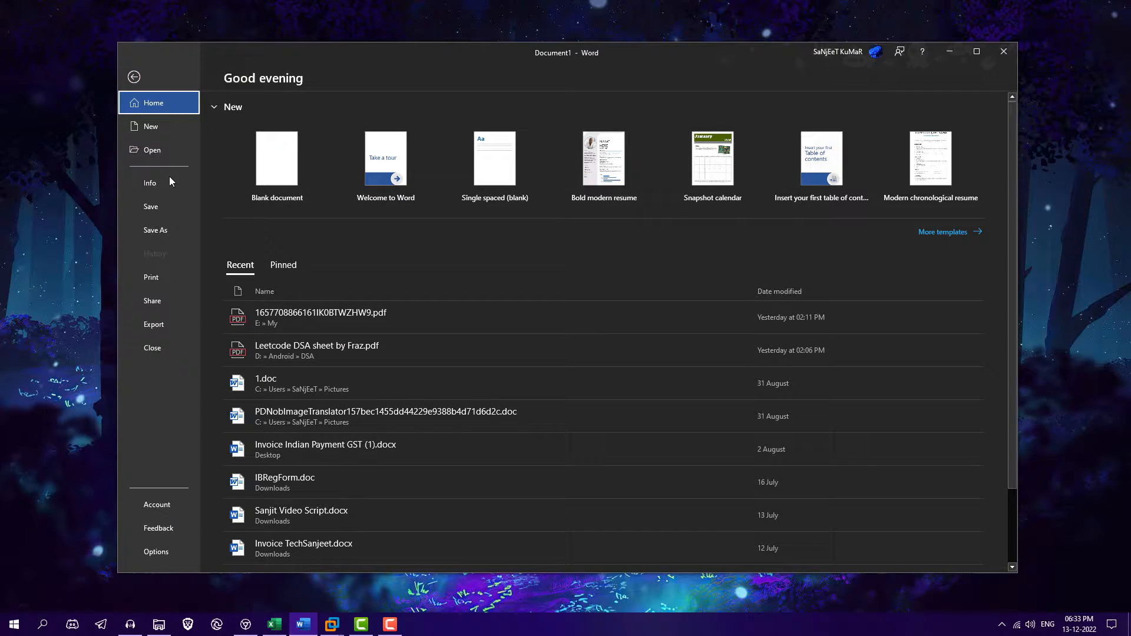
{"action": "left_click", "coordinate": [156, 229]}
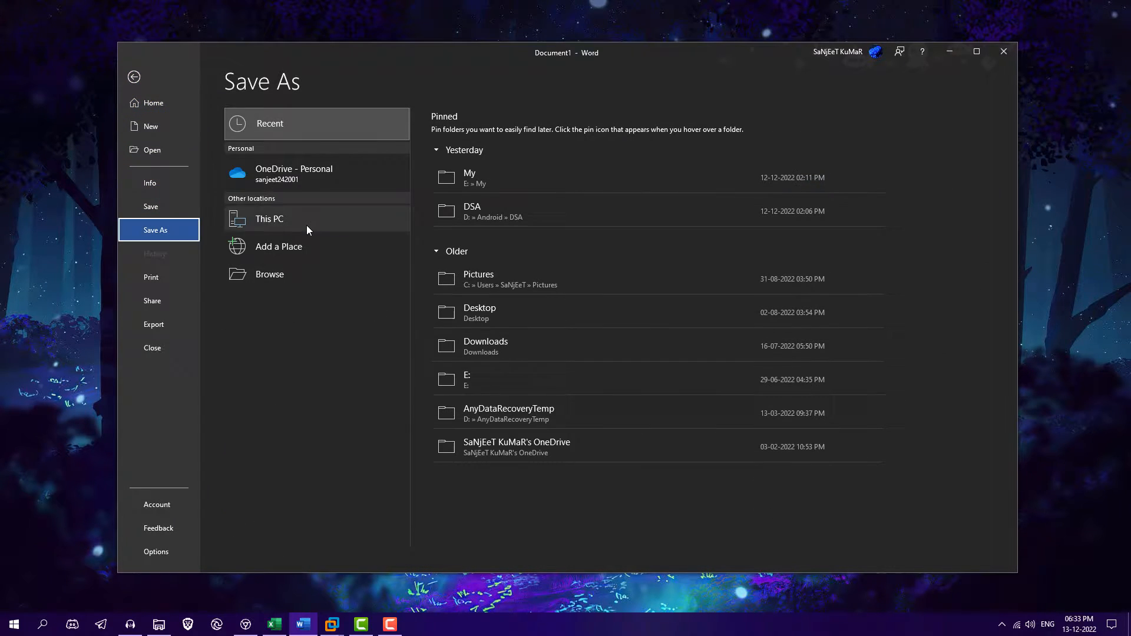
{"action": "left_click", "coordinate": [268, 275]}
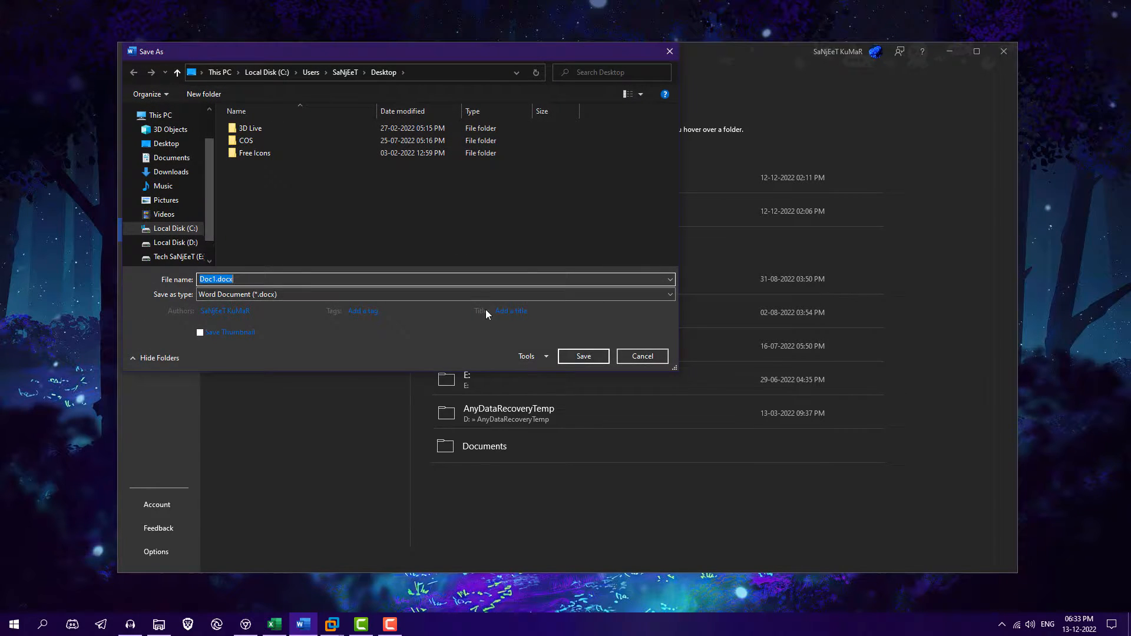
{"action": "left_click", "coordinate": [436, 294]}
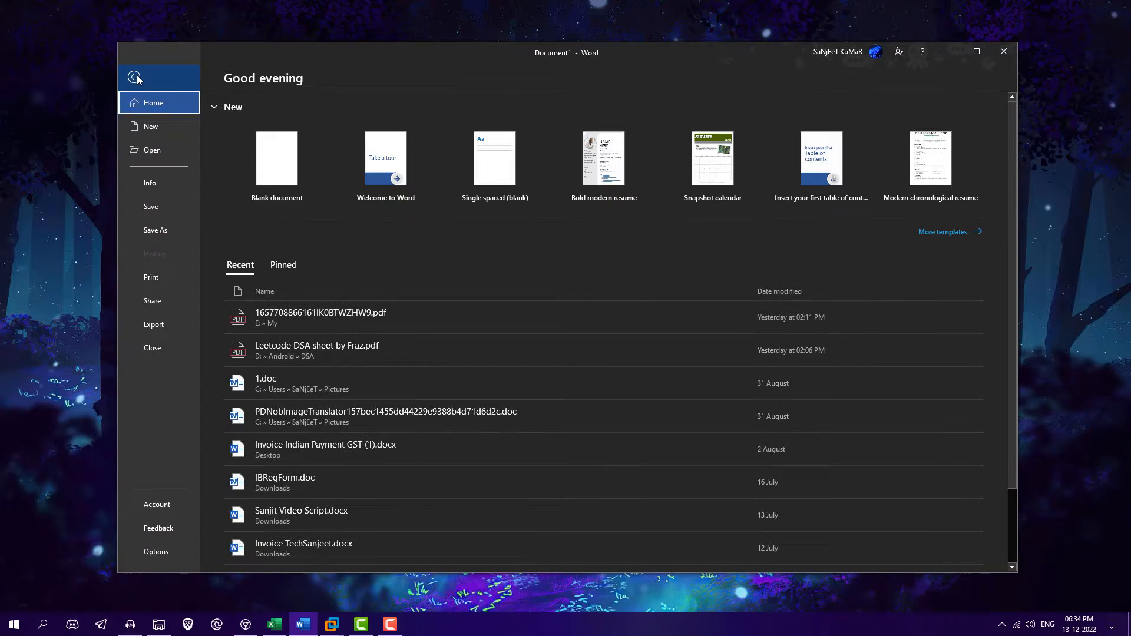
Step: Reopen Doc1.pdf from the Desktop and confirm its conversion into an editable Word document
{"action": "left_click", "coordinate": [150, 126]}
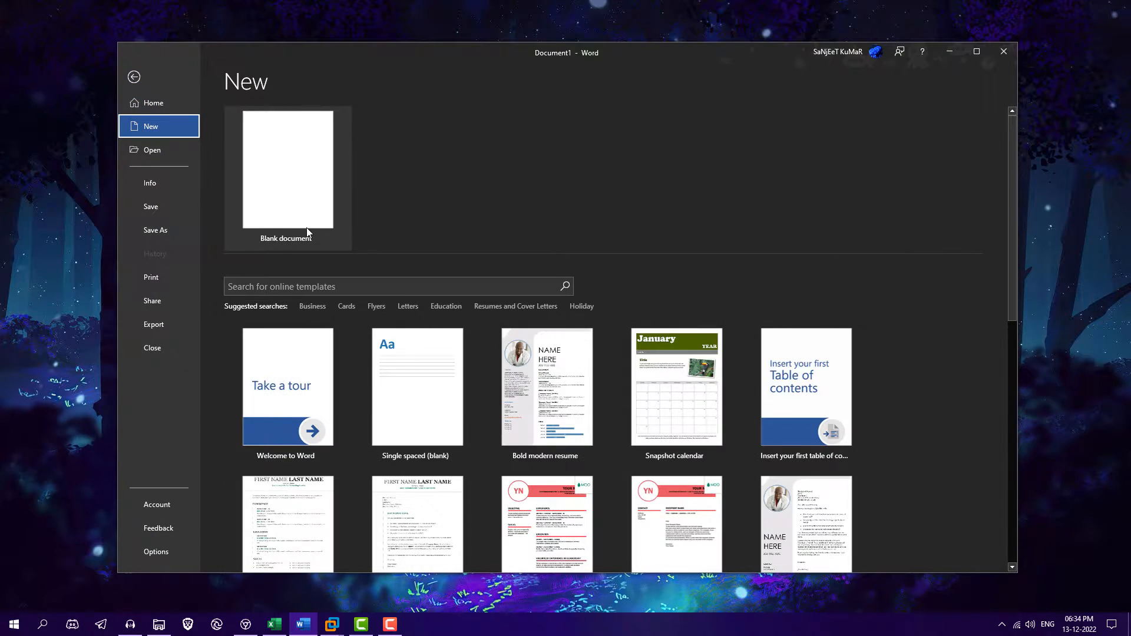
{"action": "left_click", "coordinate": [152, 149]}
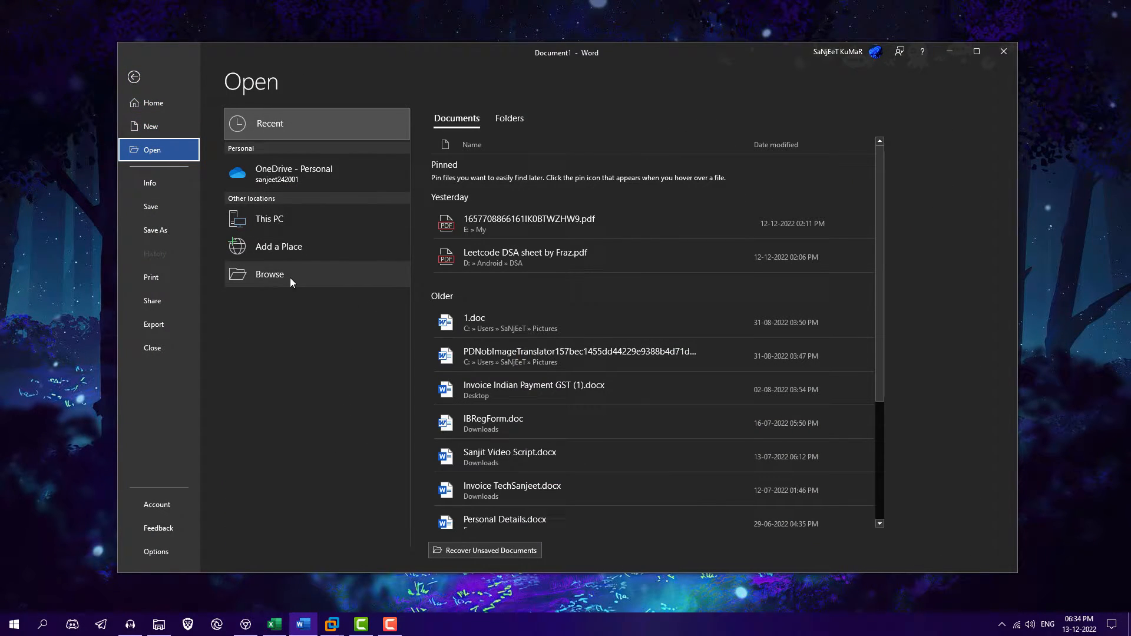
{"action": "left_click", "coordinate": [269, 274]}
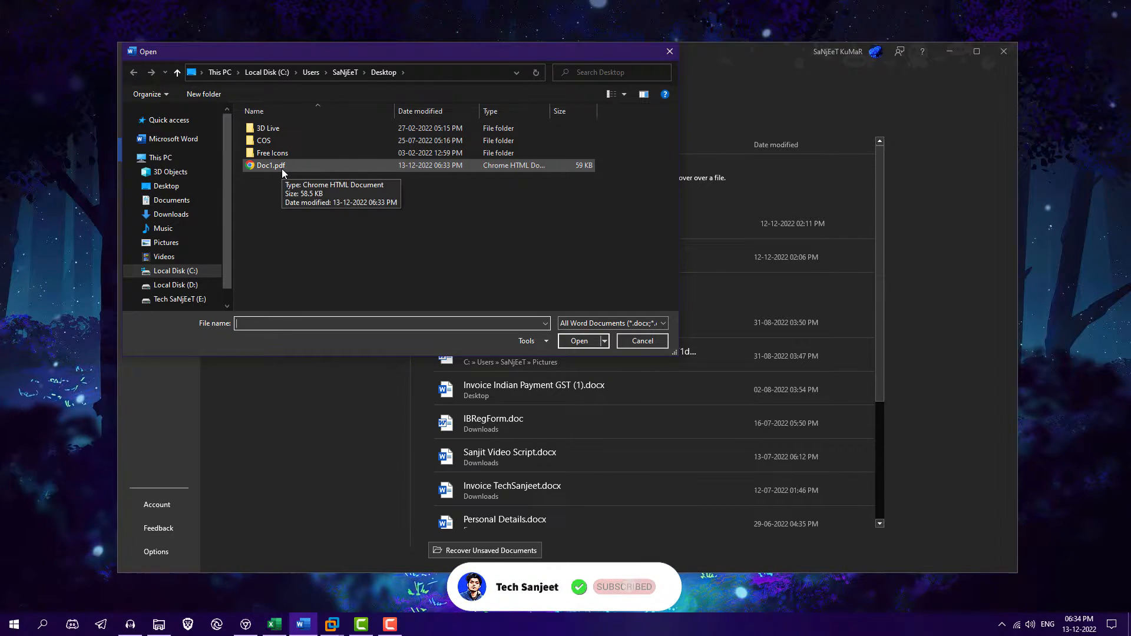
{"action": "left_click", "coordinate": [578, 340]}
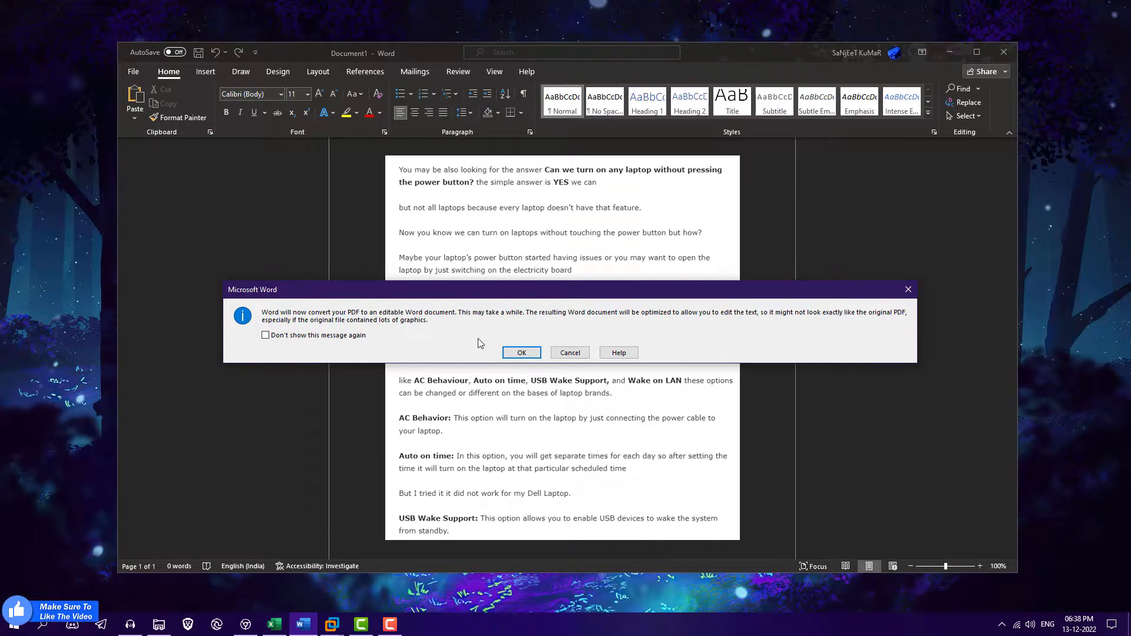
{"action": "mouse_move", "coordinate": [503, 342]}
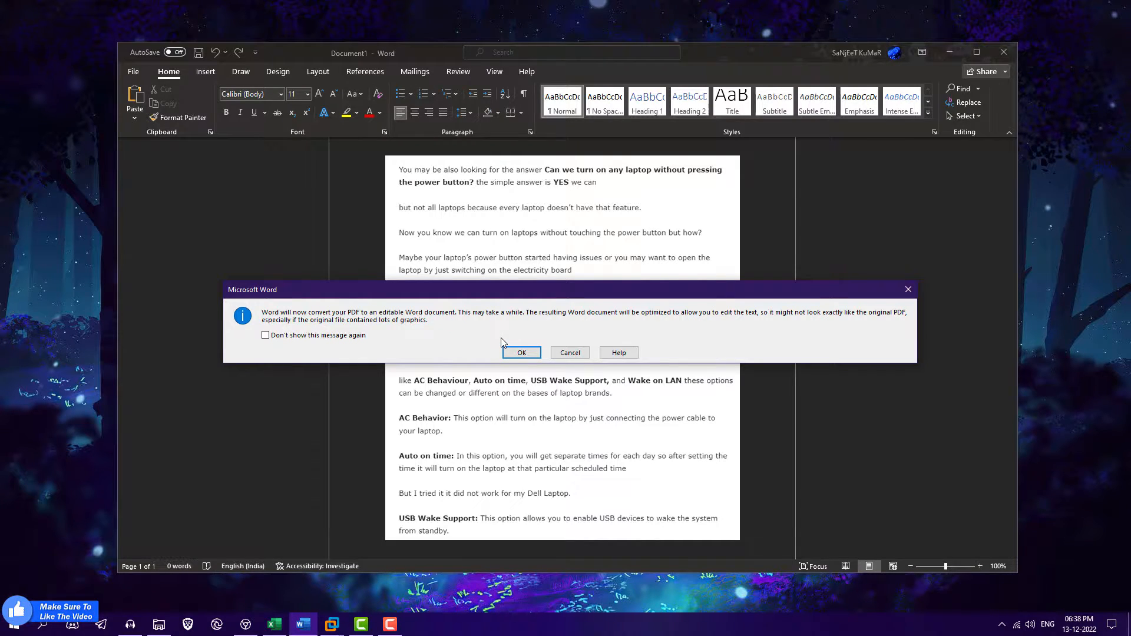
{"action": "left_click", "coordinate": [521, 353]}
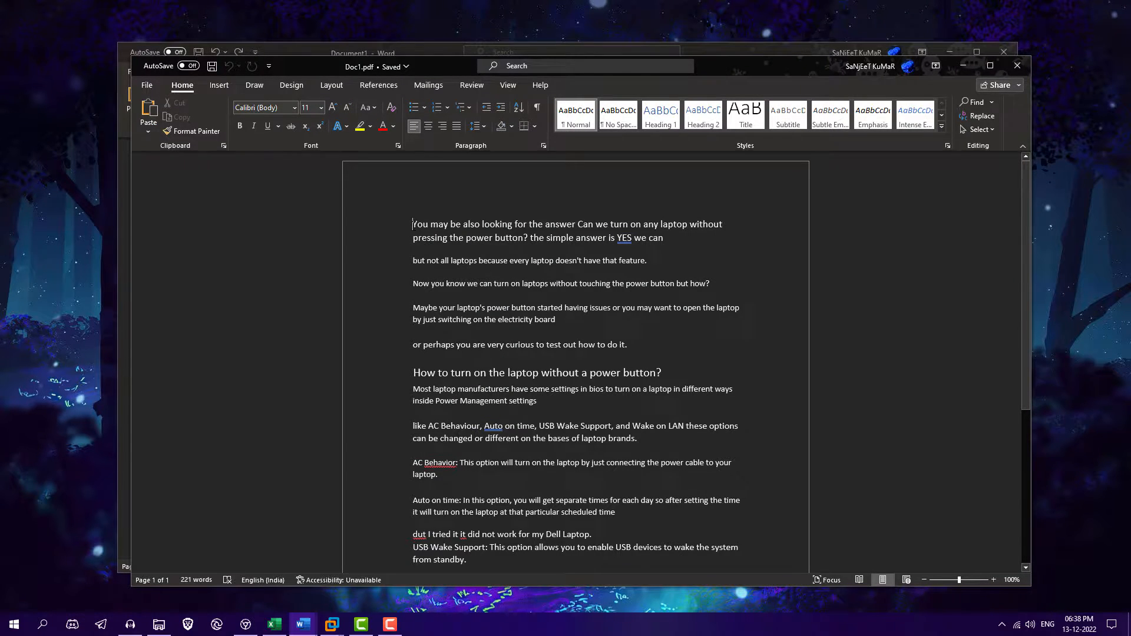
{"action": "left_click_drag", "start_coordinate": [413, 224], "coordinate": [676, 500]}
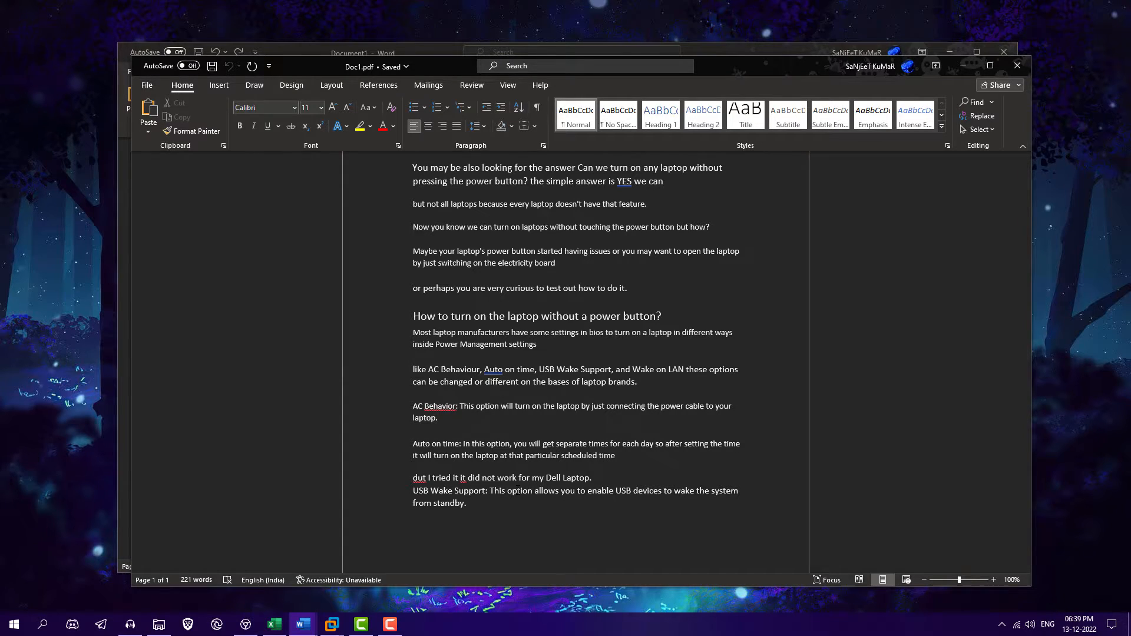
{"action": "left_click", "coordinate": [438, 417]}
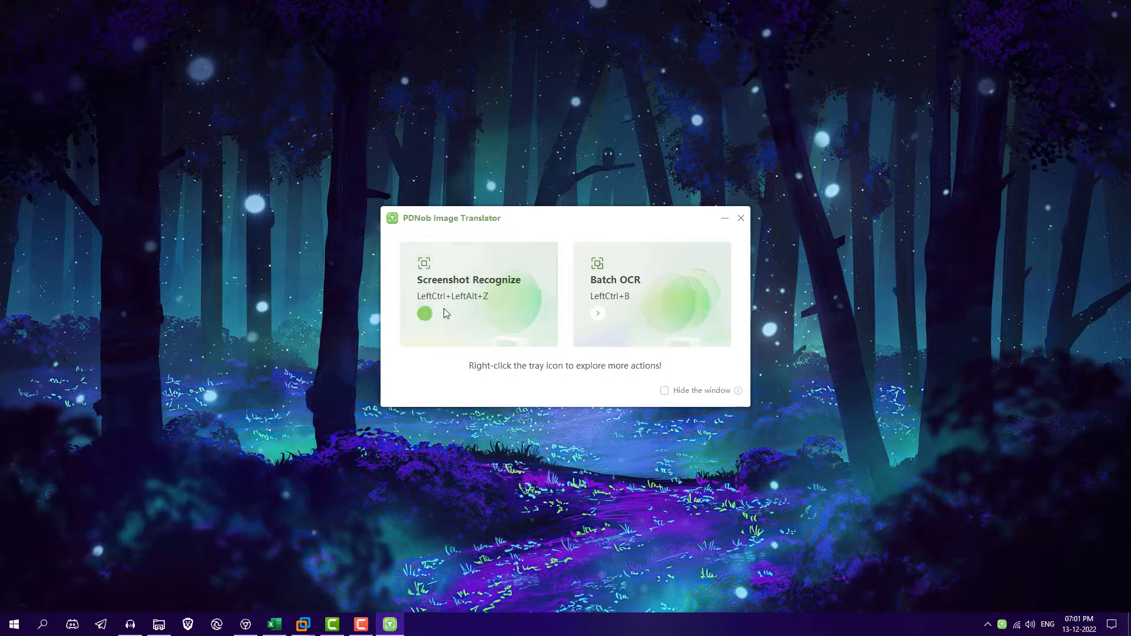
{"action": "mouse_move", "coordinate": [455, 304]}
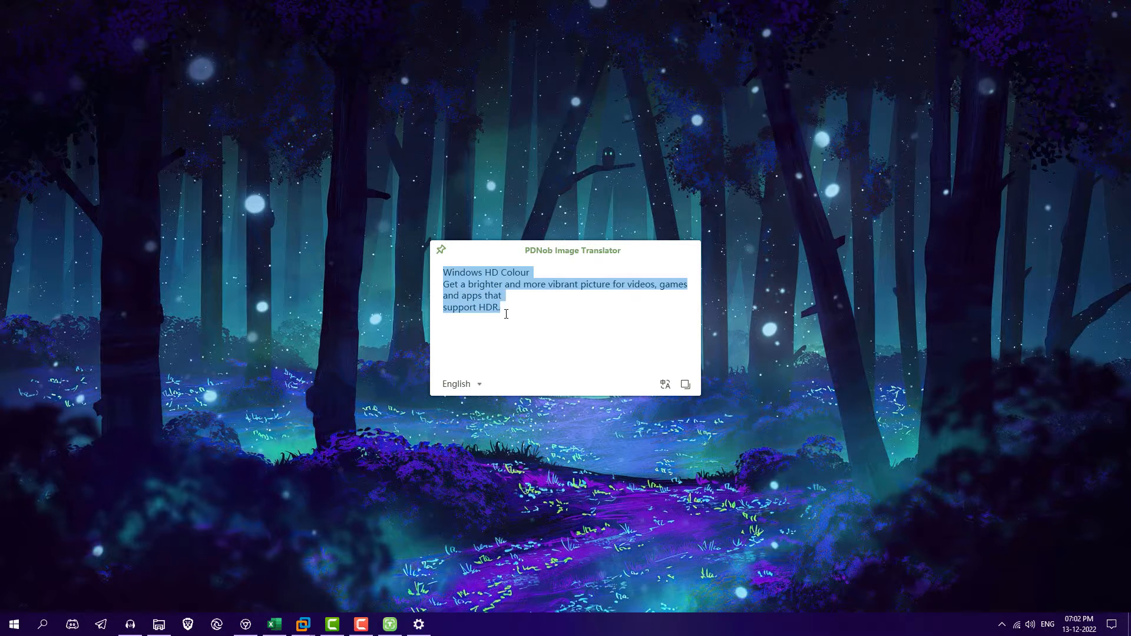
Step: Show the list of recognition languages for the Windows HD Colour result
{"action": "left_click", "coordinate": [460, 384]}
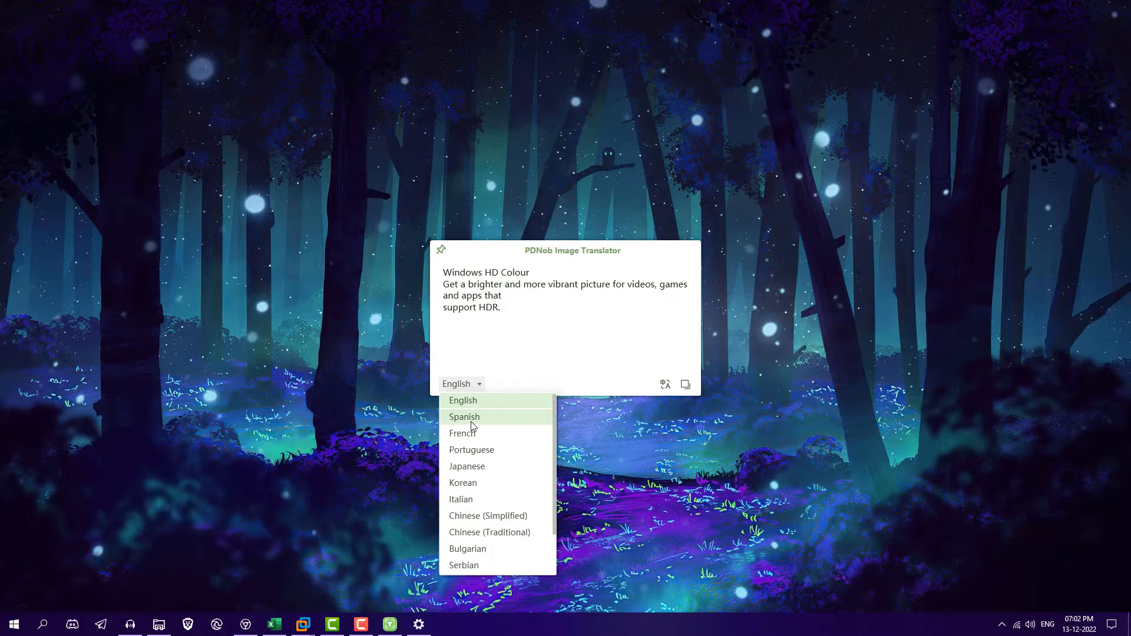
{"action": "mouse_move", "coordinate": [482, 474]}
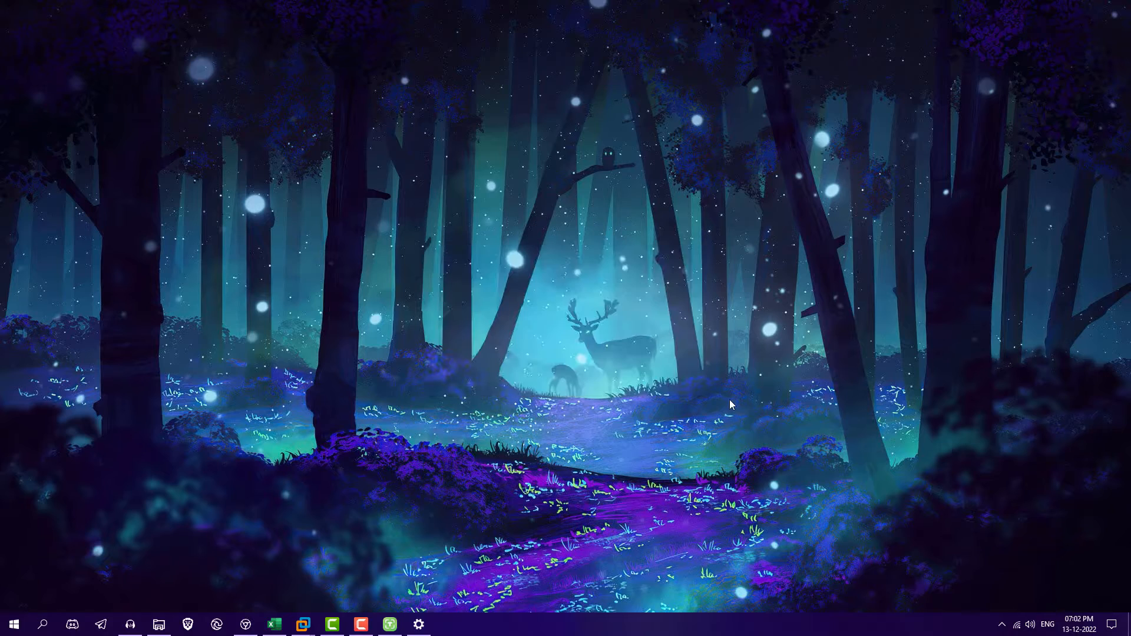
{"action": "mouse_move", "coordinate": [605, 507]}
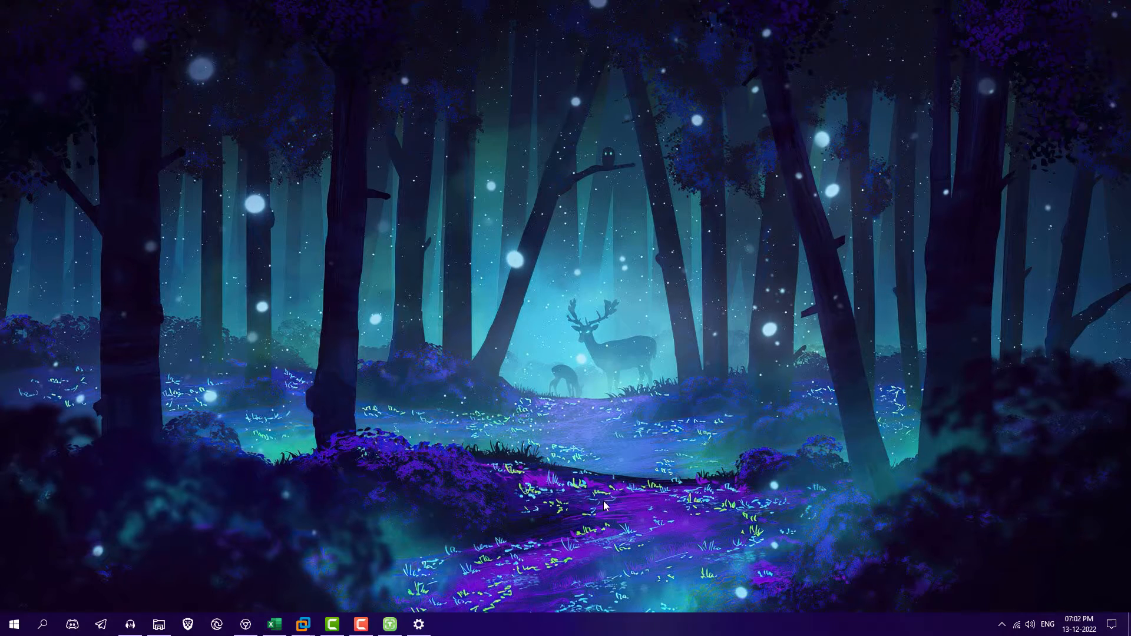
{"action": "mouse_move", "coordinate": [483, 545]}
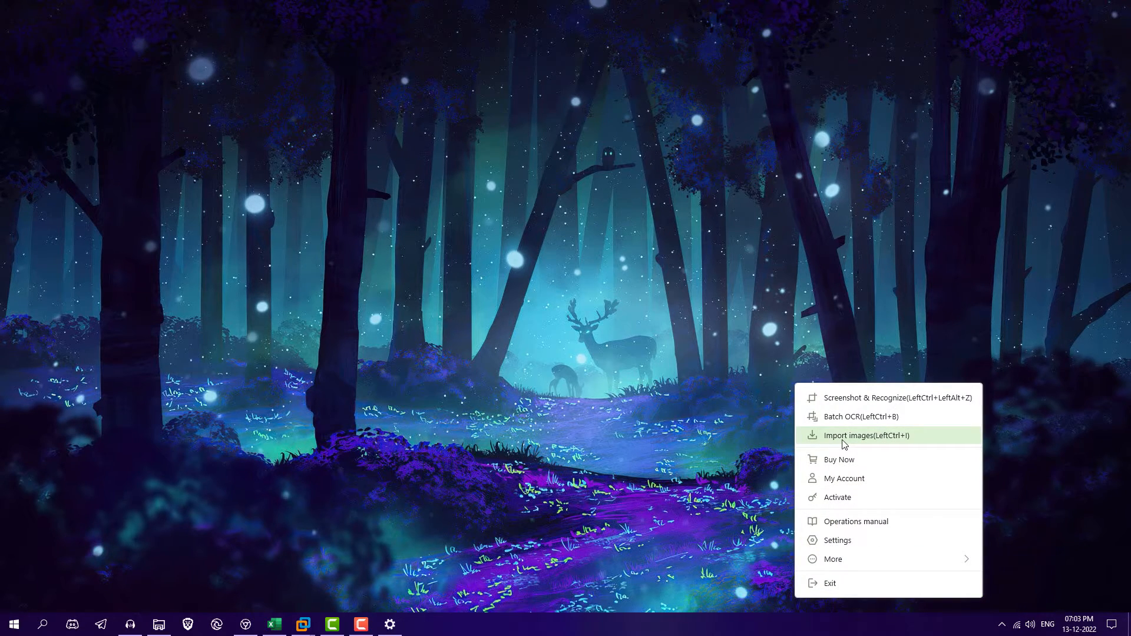
{"action": "left_click", "coordinate": [866, 435]}
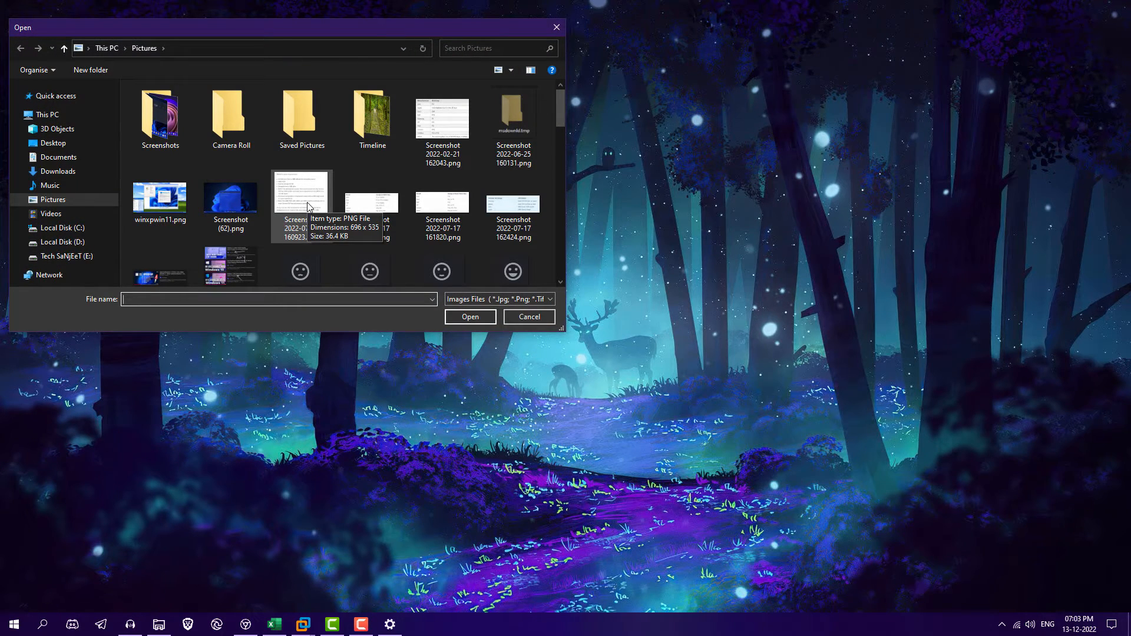
{"action": "double_click", "coordinate": [301, 201]}
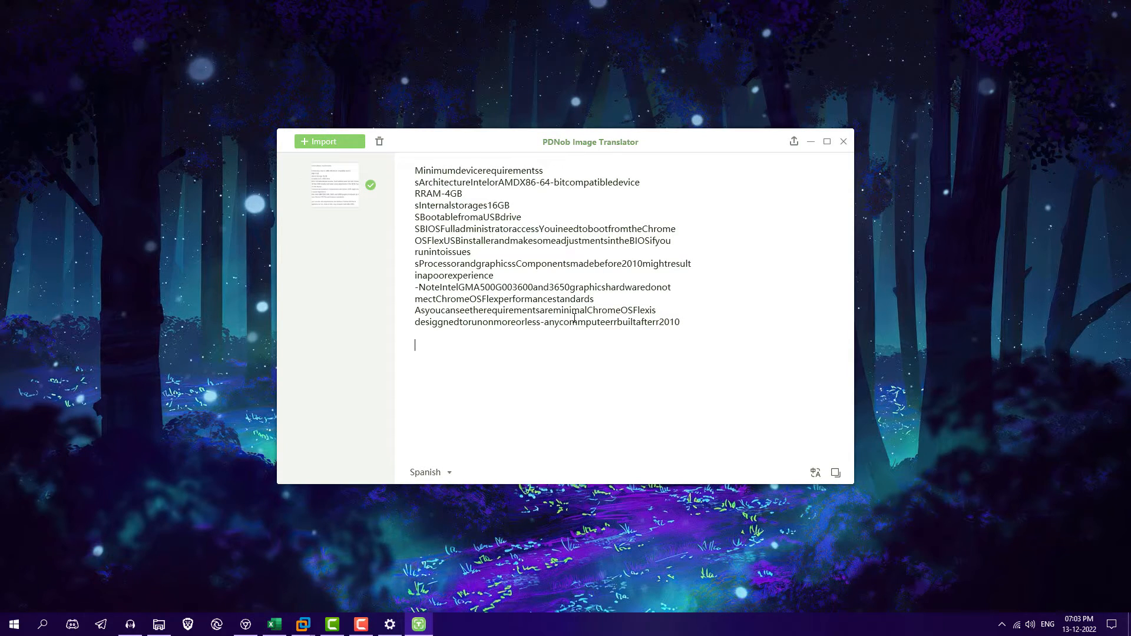
{"action": "key", "text": "ctrl+a"}
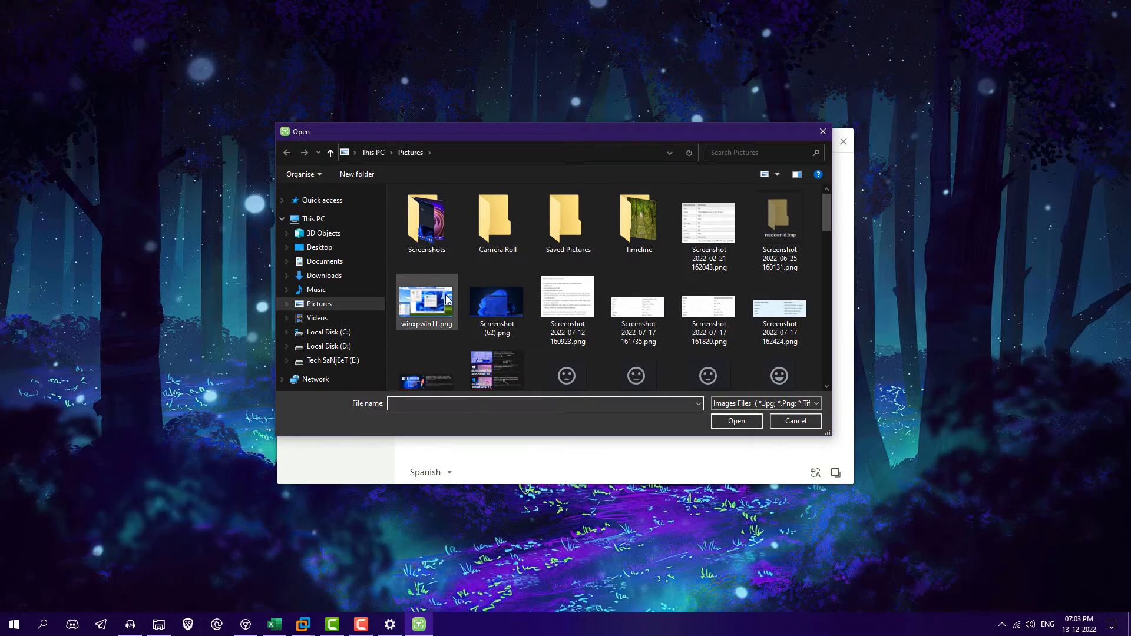
{"action": "left_click", "coordinate": [708, 346]}
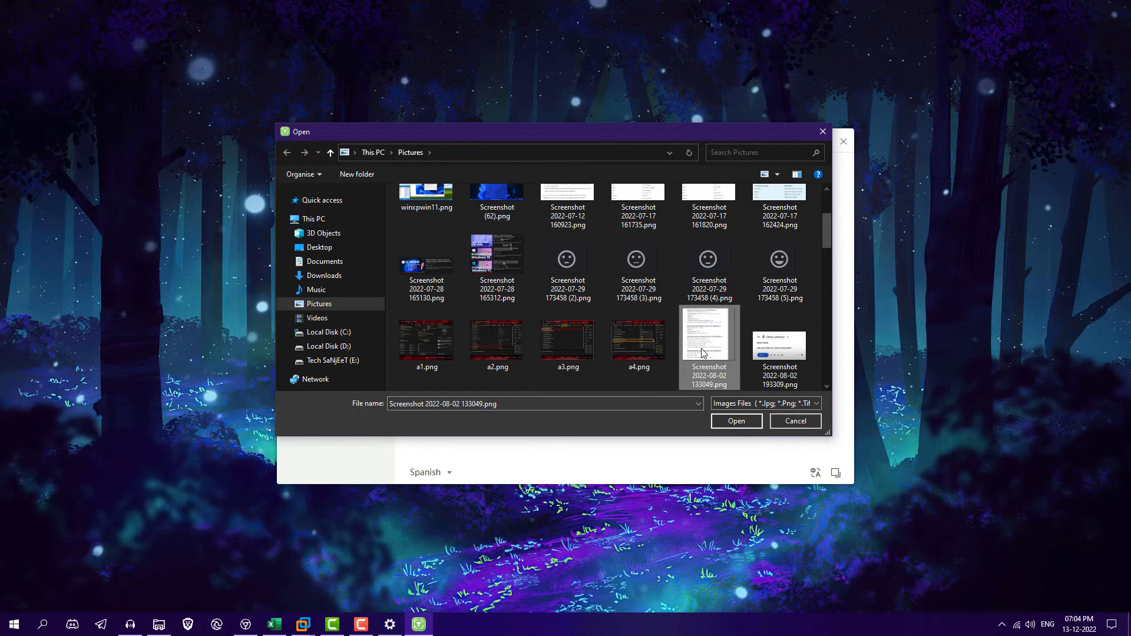
{"action": "left_click", "coordinate": [735, 420]}
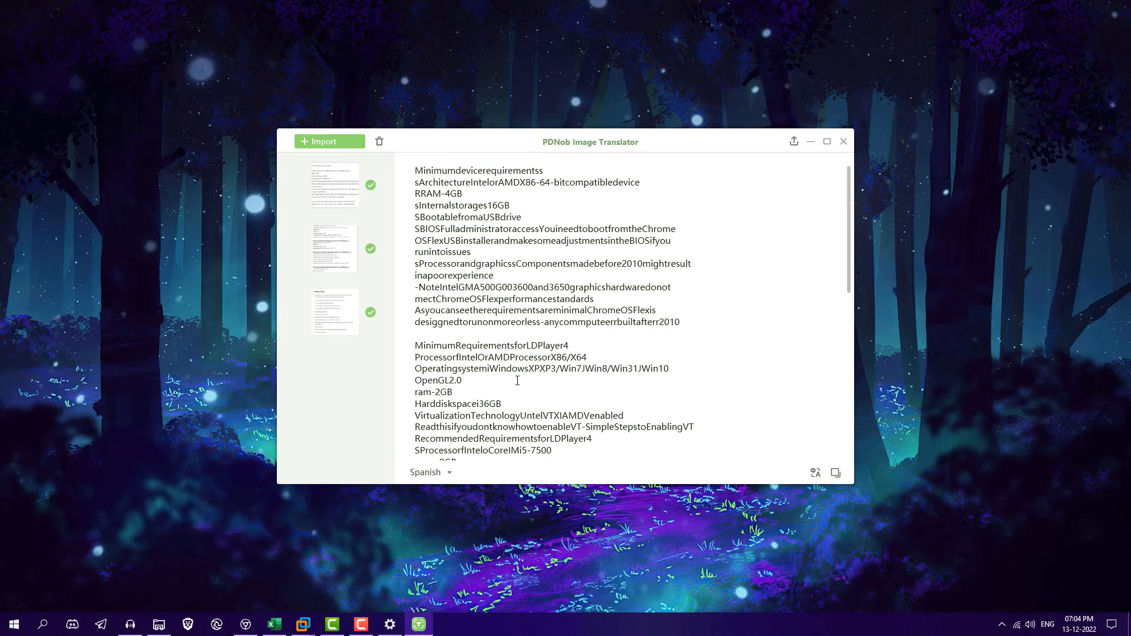
{"action": "scroll", "scroll_direction": "down", "scroll_amount": 3}
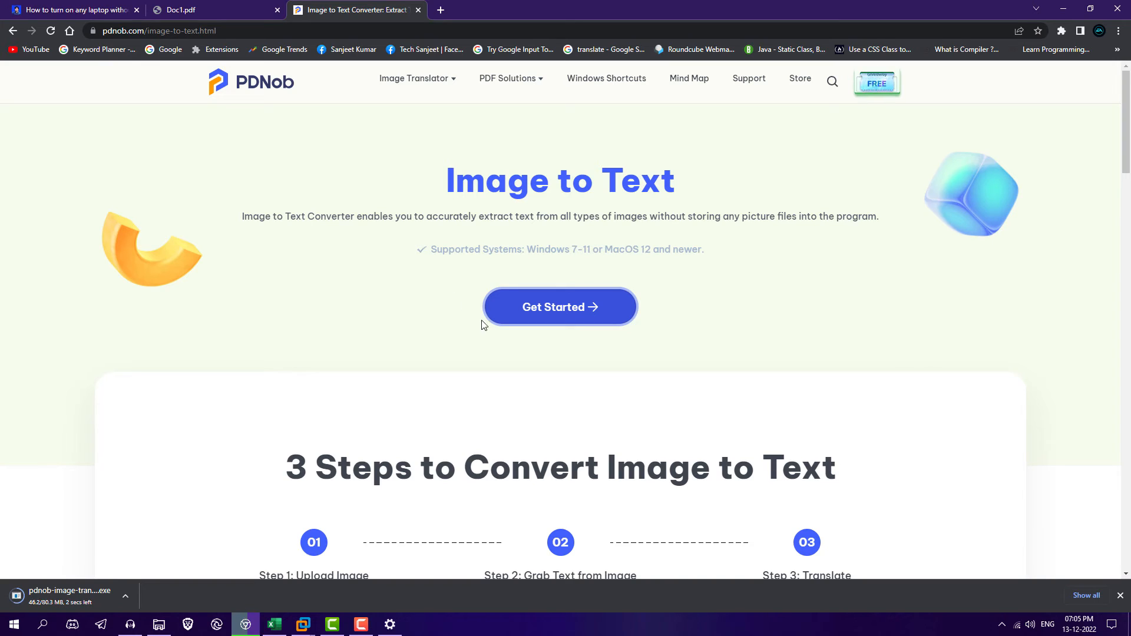
{"action": "scroll", "scroll_direction": "down", "scroll_amount": 3}
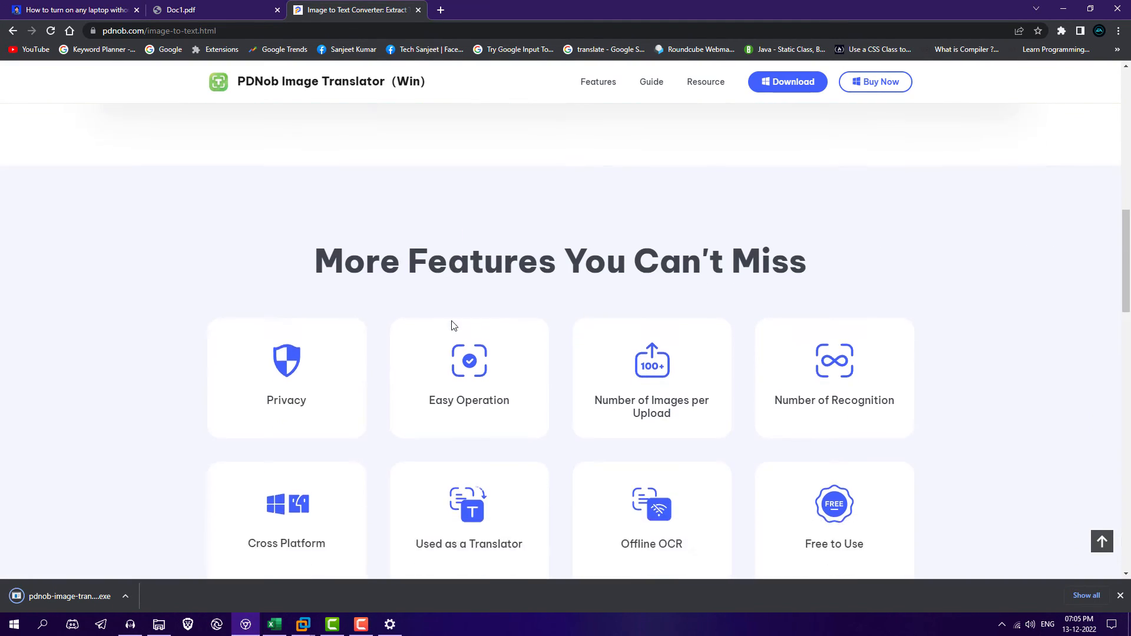